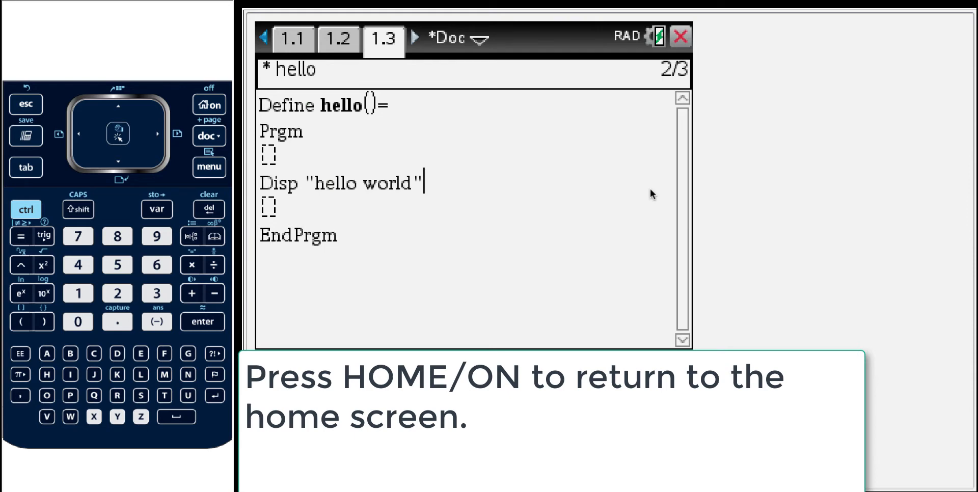
Leave the hello program and start a new document awaiting a page type
left_click(209, 104)
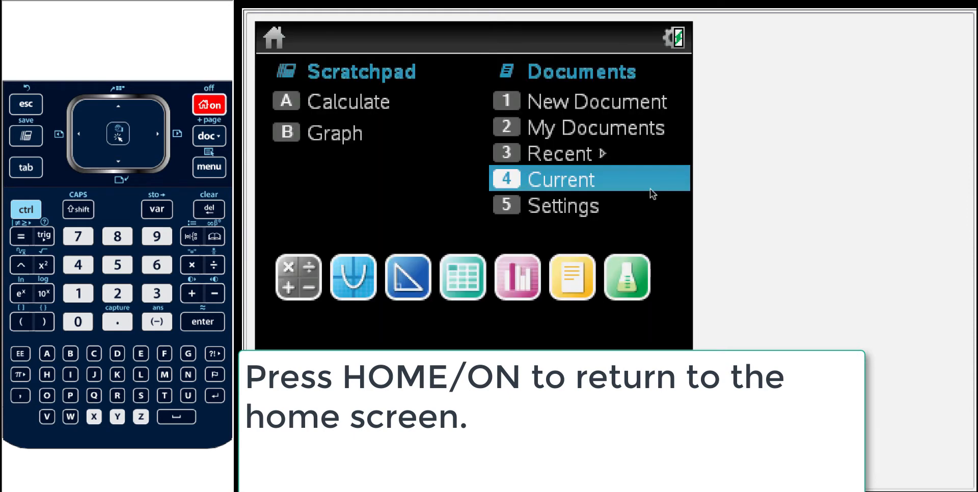
key("up")
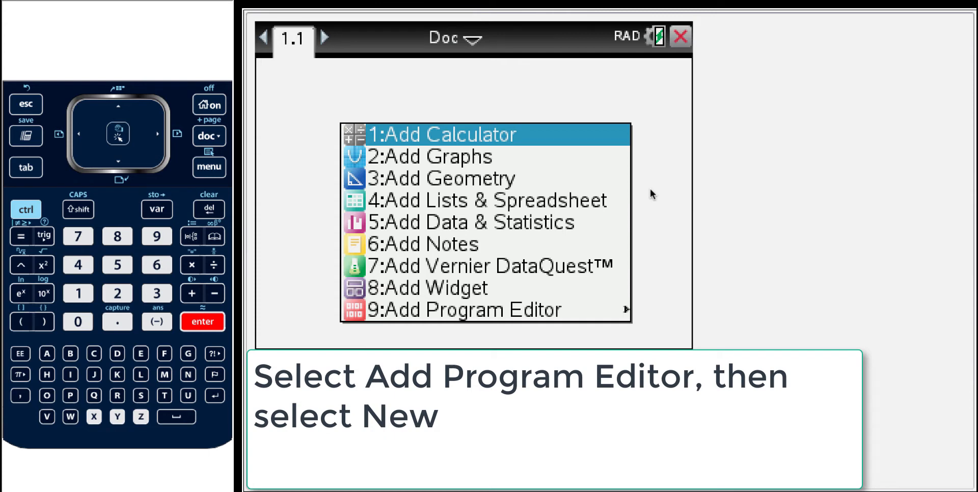
Add a Program Editor page and name the new program 'blink'
left_click(117, 161)
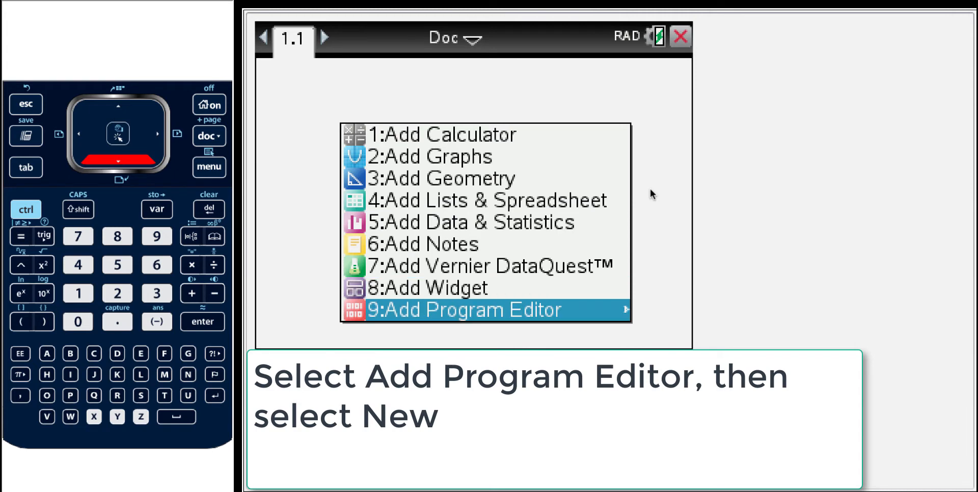
left_click(461, 310)
type("blink")
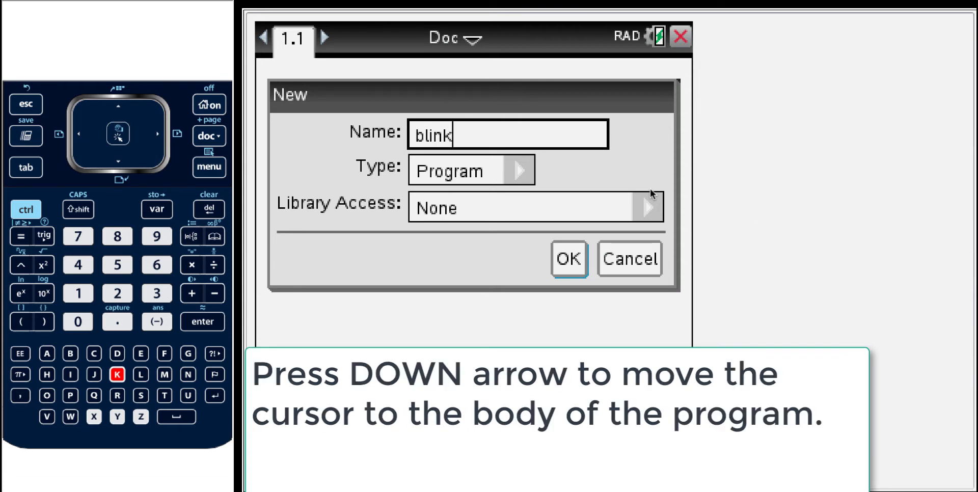
Create the blink program and expand its body to three blank lines
left_click(567, 259)
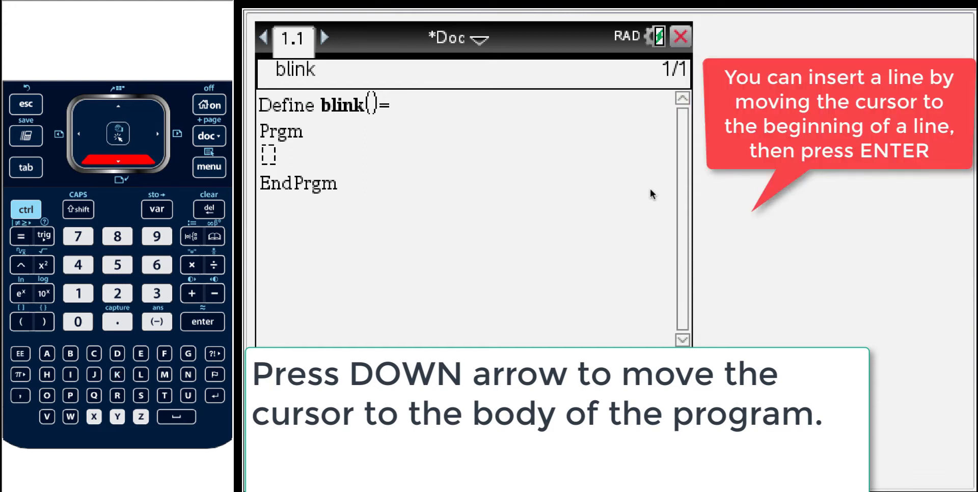
key("enter")
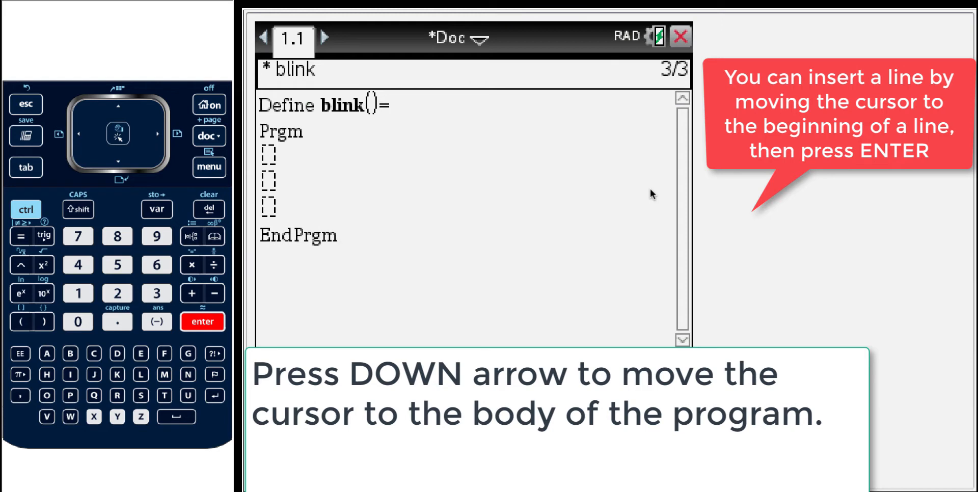
left_click(117, 106)
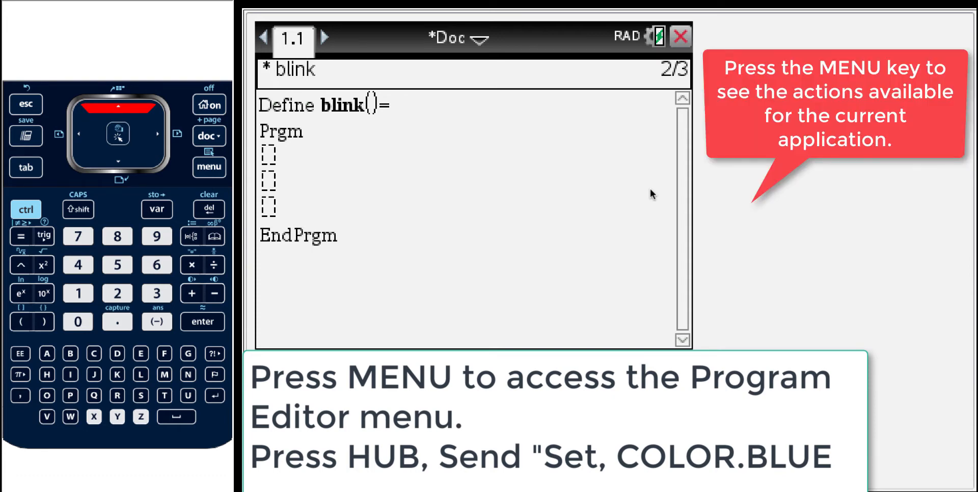
Insert Send "SET COLOR.BLUE " on the middle program line via the Hub menu
left_click(209, 167)
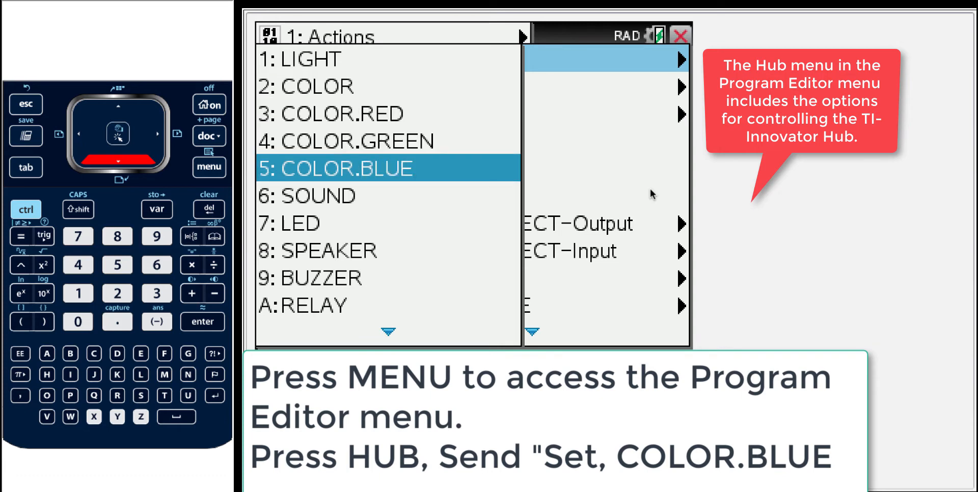
left_click(203, 322)
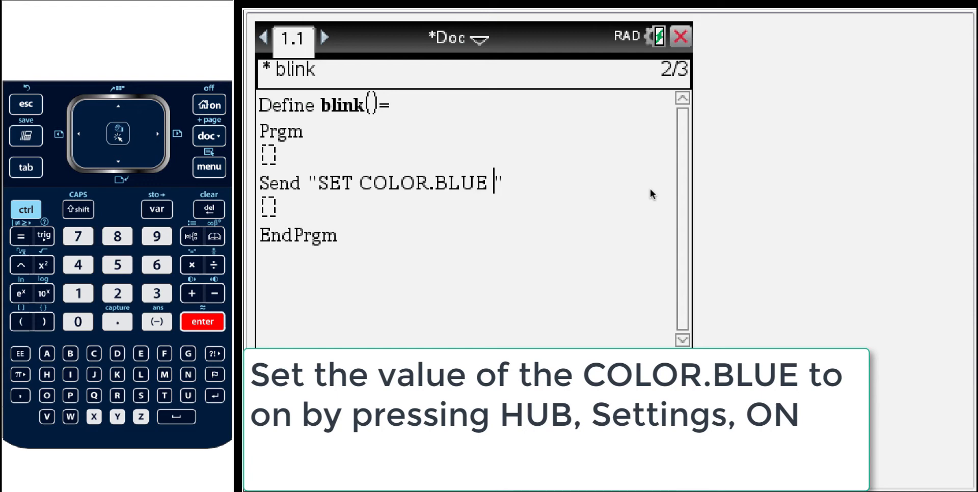
Complete the command as Send "SET COLOR.BLUE ON " and add a blank line
left_click(209, 166)
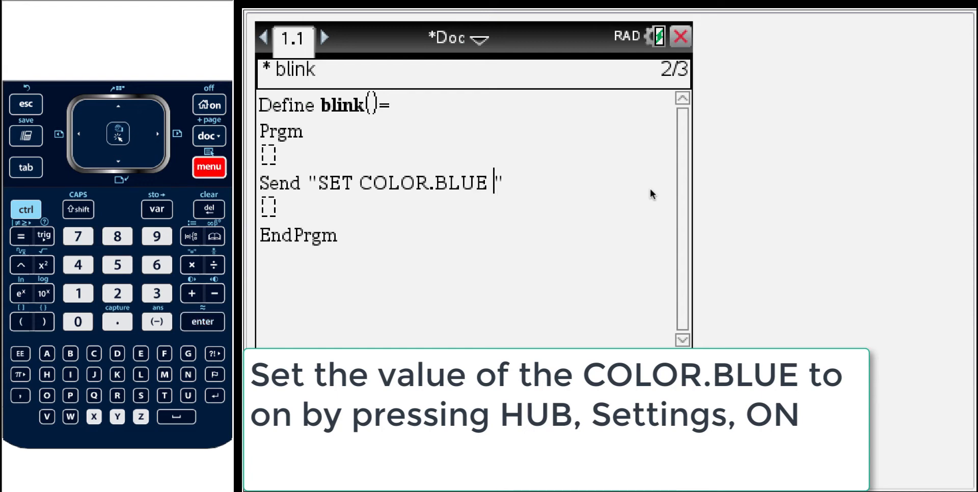
left_click(209, 167)
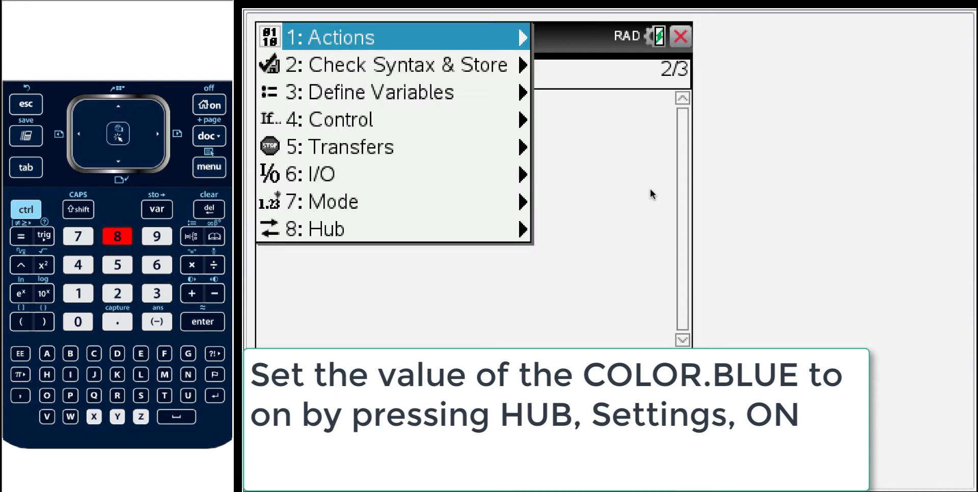
left_click(326, 228)
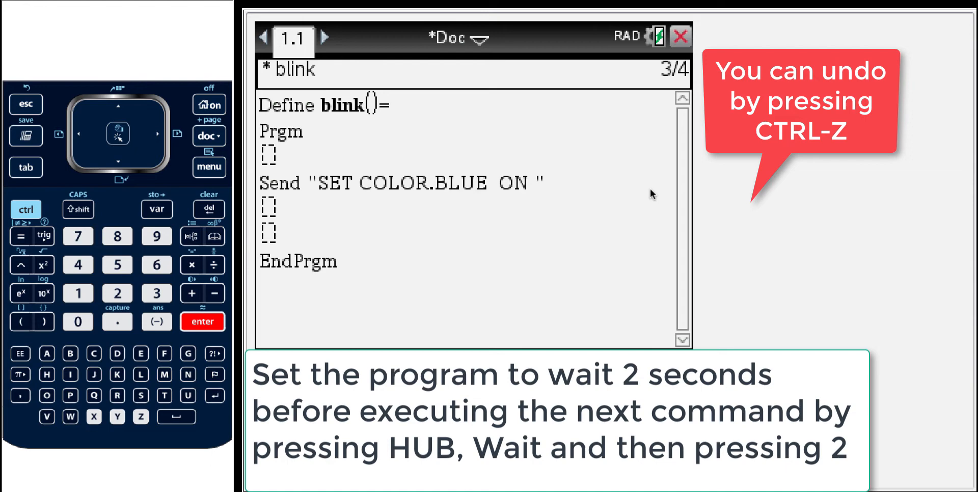
Insert Wait 2 after the blue-on command, followed by a new line
left_click(209, 166)
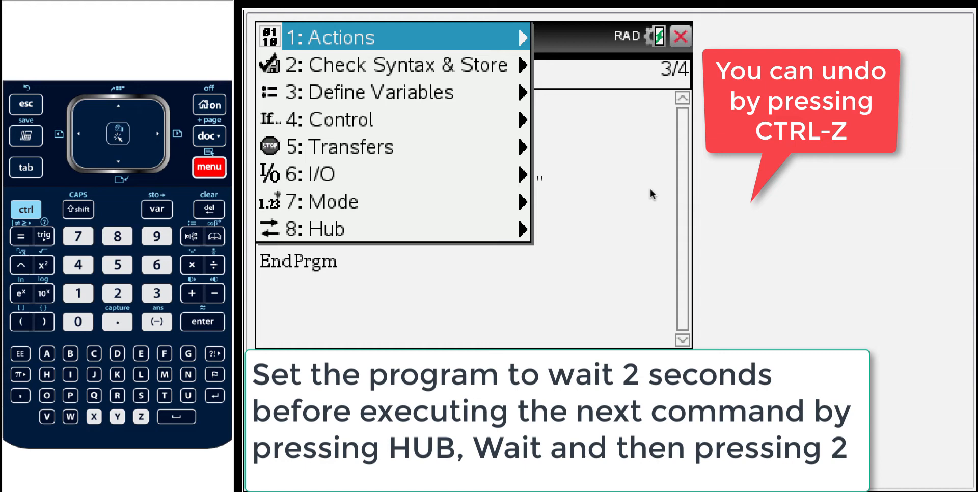
left_click(311, 229)
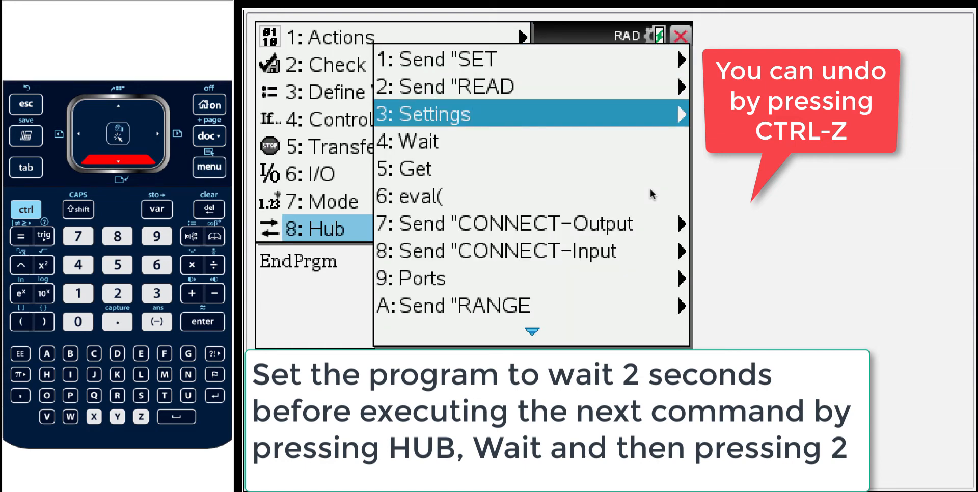
left_click(416, 141)
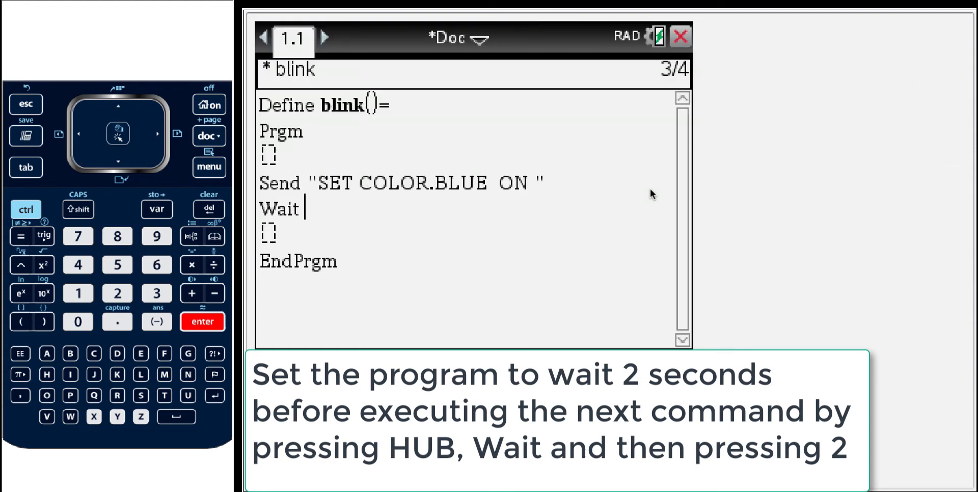
left_click(117, 292)
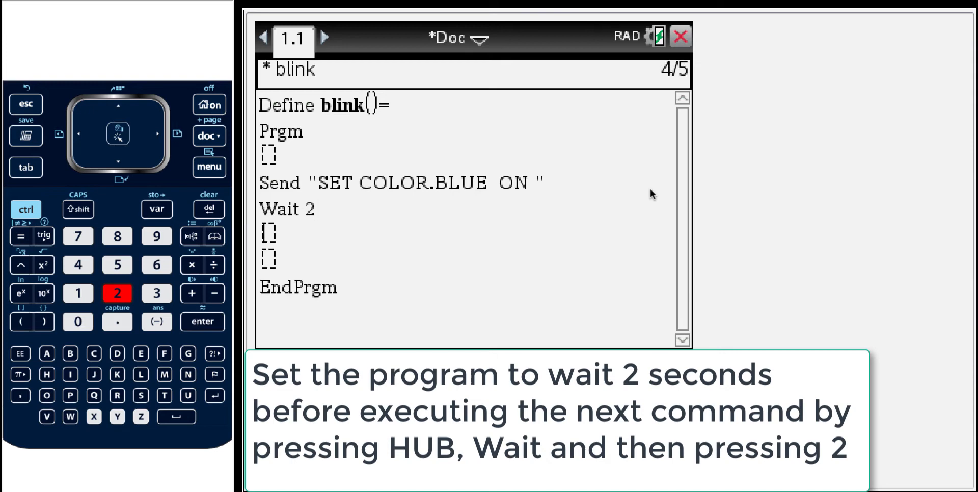
left_click(203, 321)
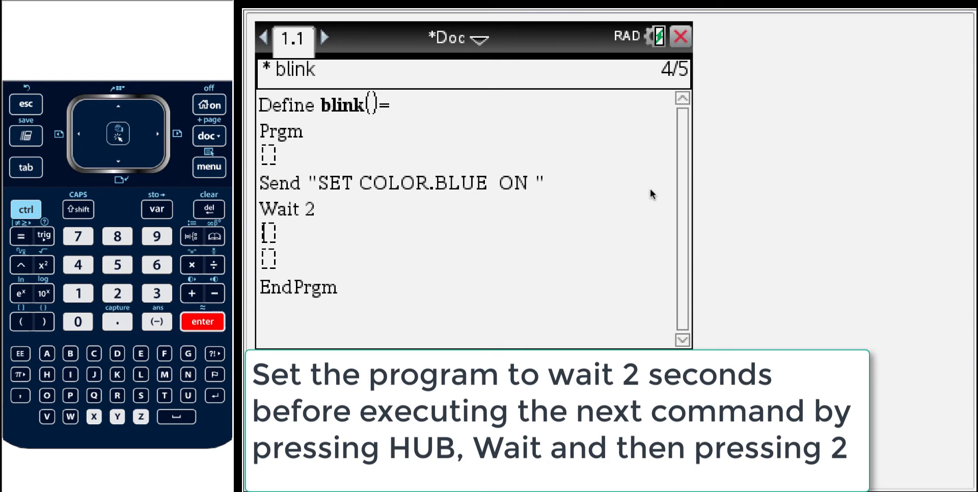
Add Send "SET COLOR.BLUE OFF " after Wait 2, with a new line below
left_click(209, 166)
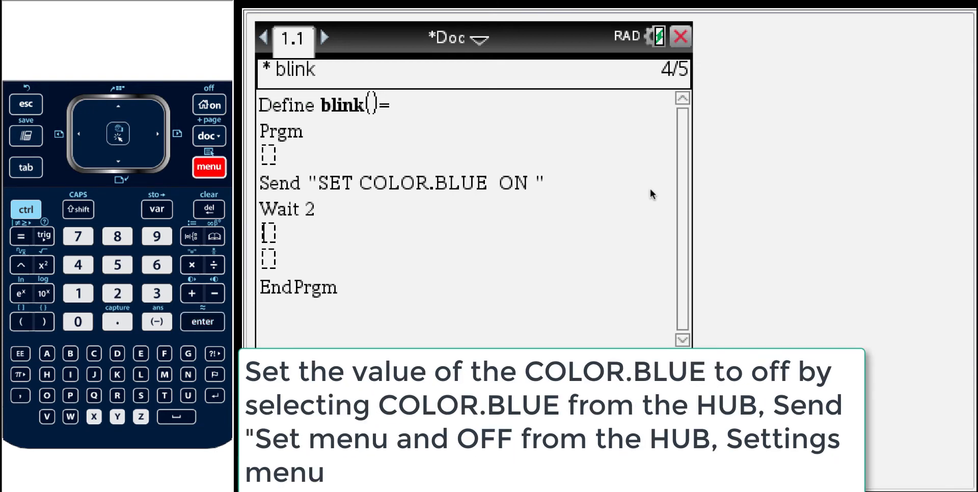
left_click(208, 166)
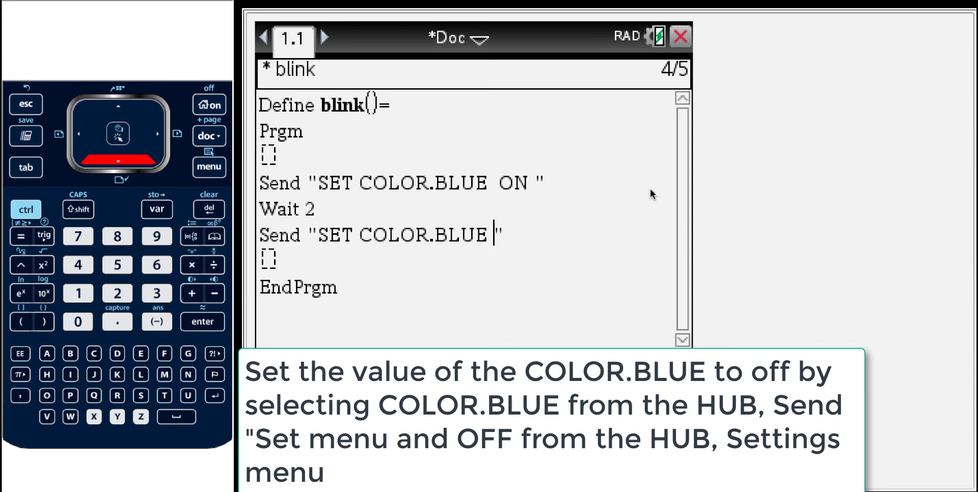
left_click(209, 167)
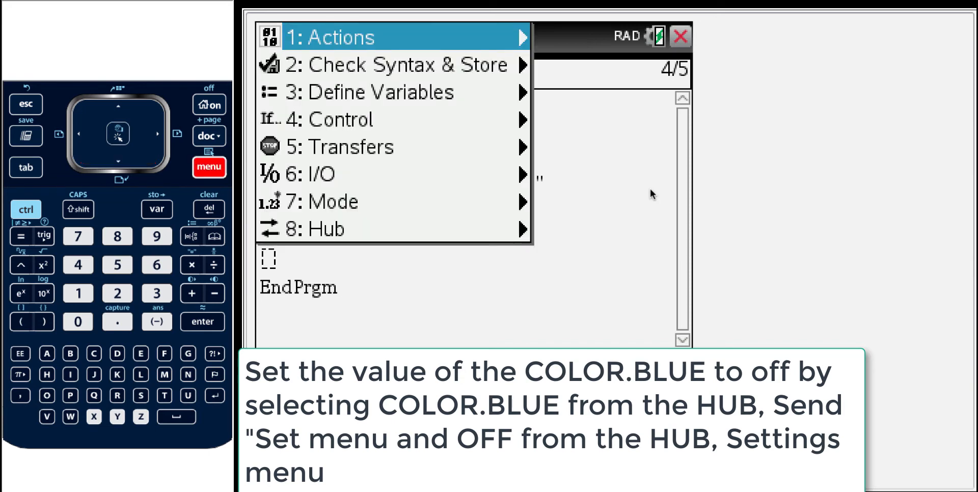
left_click(318, 228)
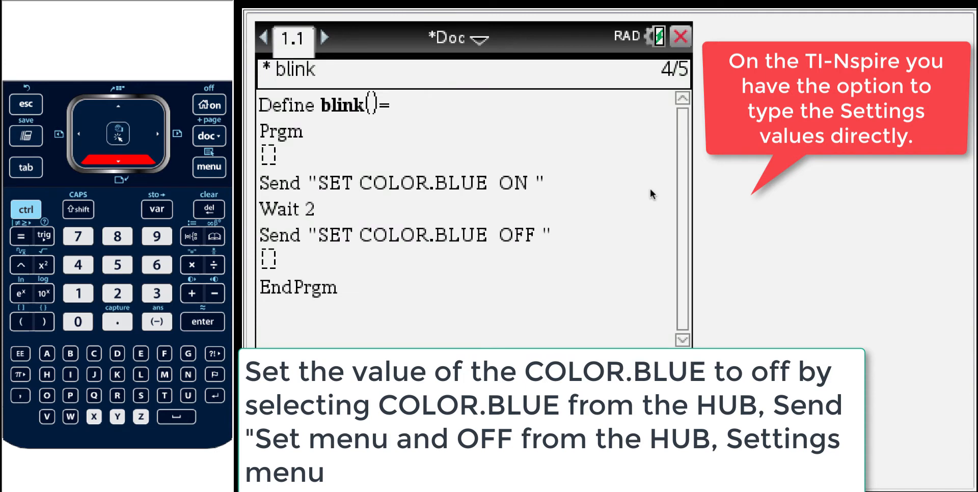
left_click(202, 321)
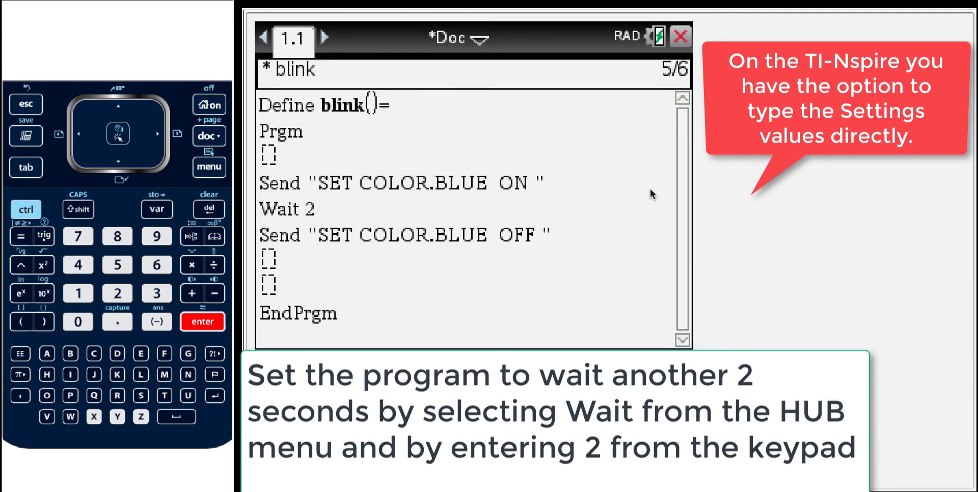
Insert a second Wait 2 after the blue-off command, with a new line
left_click(209, 167)
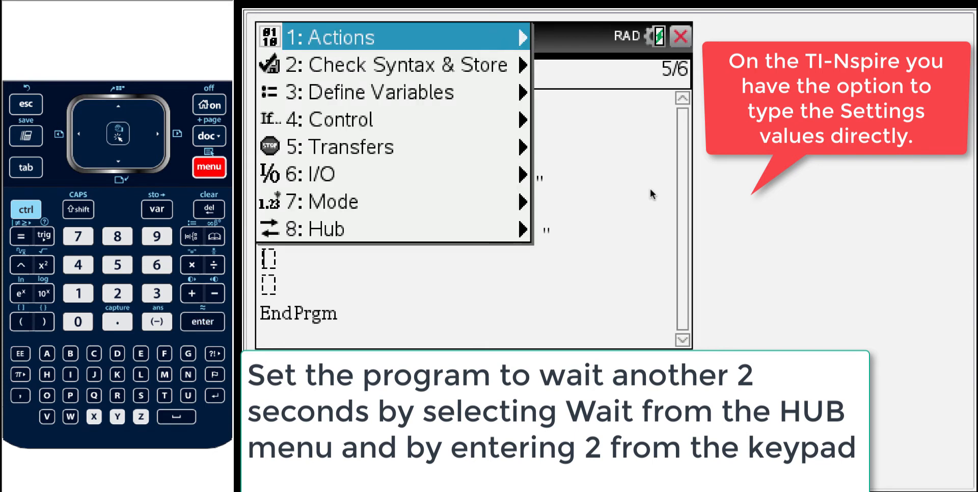
left_click(312, 228)
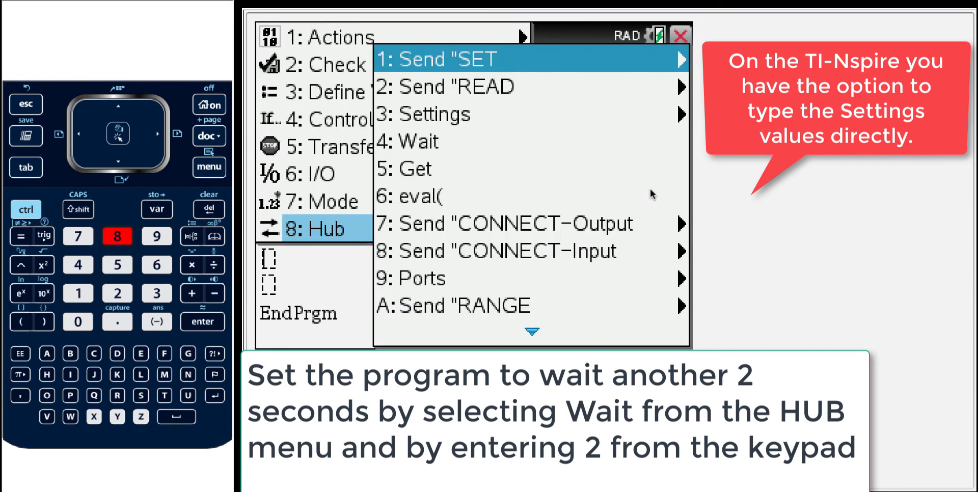
left_click(408, 141)
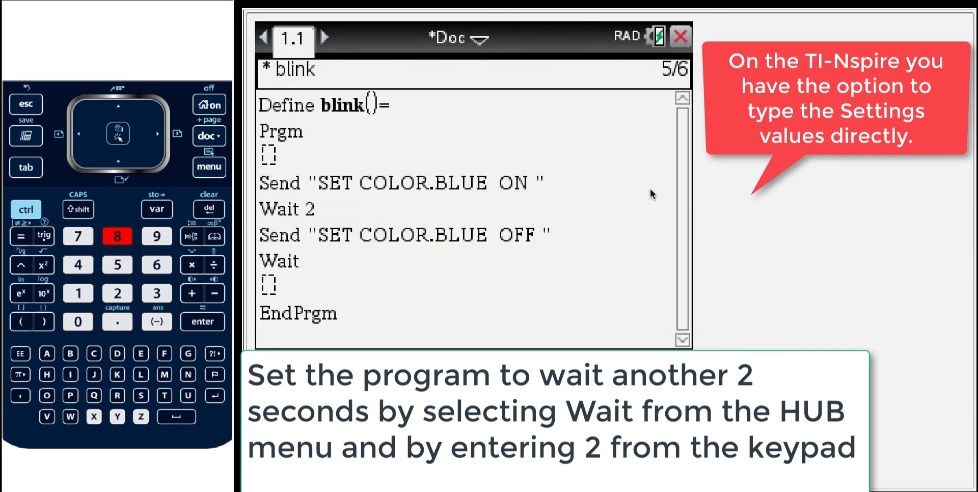
left_click(117, 293)
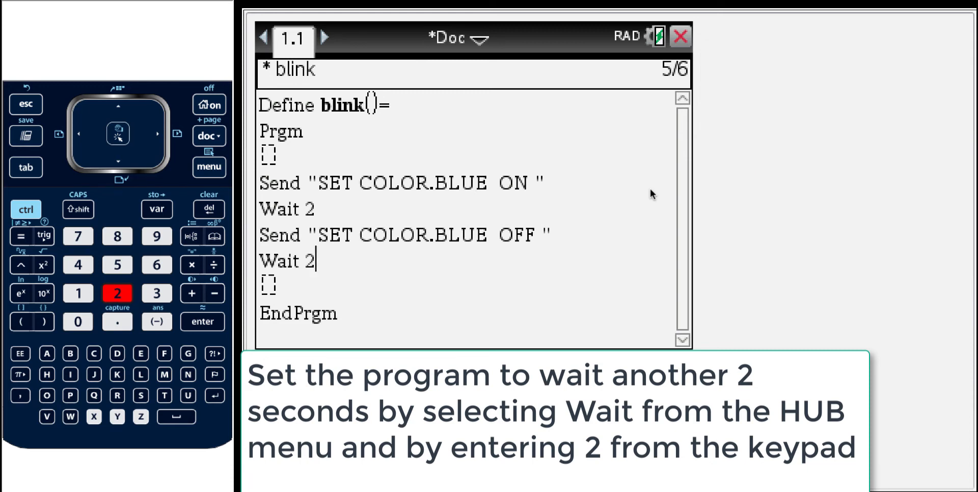
key("enter")
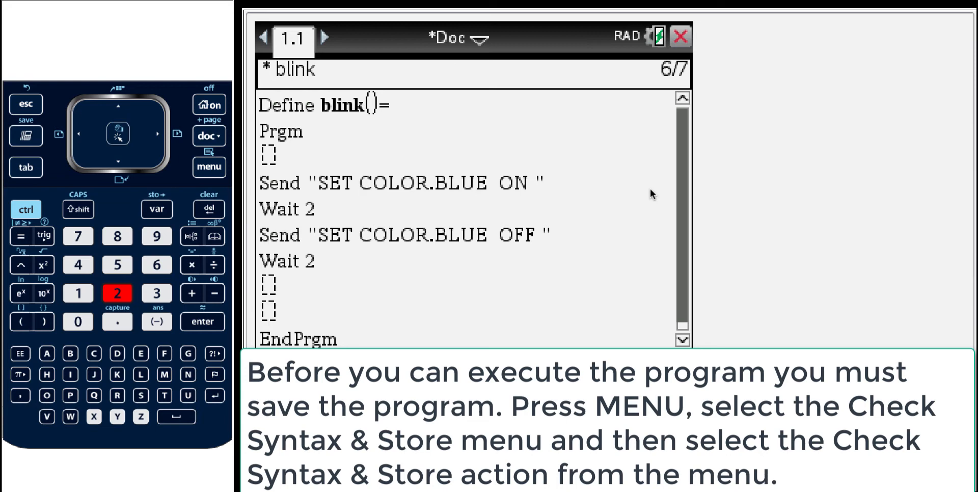
Check syntax and store the blink program
left_click(209, 167)
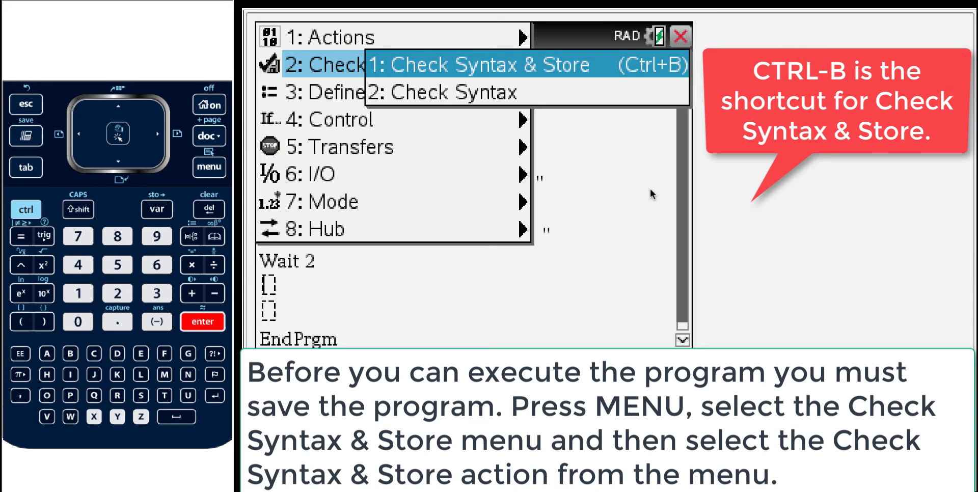
left_click(490, 64)
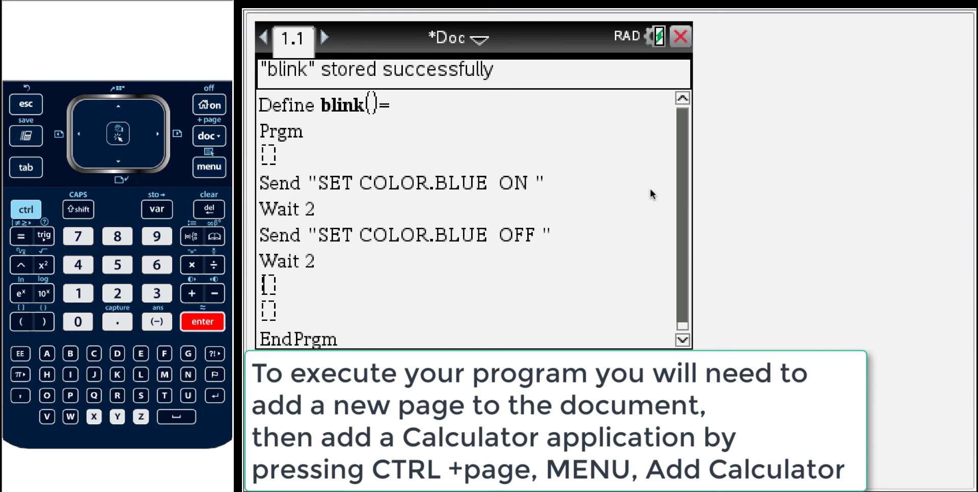
left_click(25, 209)
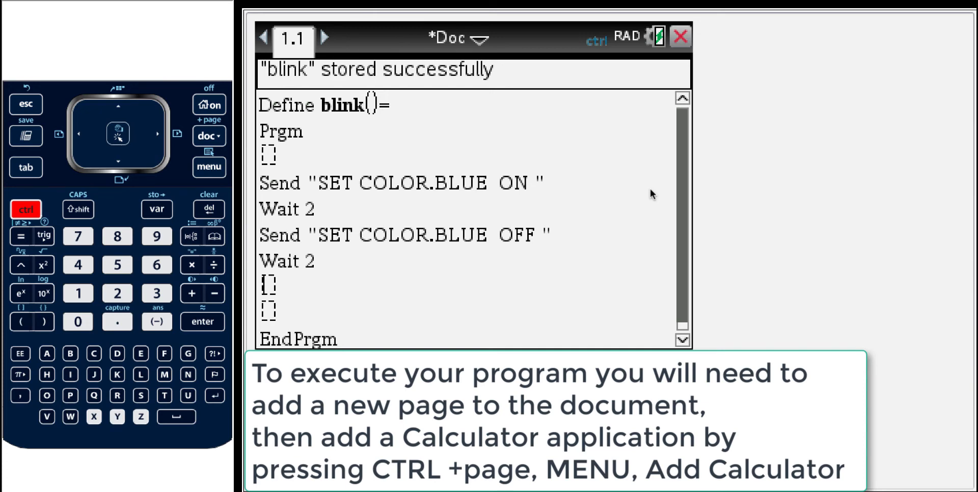
Add Calculator page 1.2 and evaluate 2+3 to get 5
left_click(209, 136)
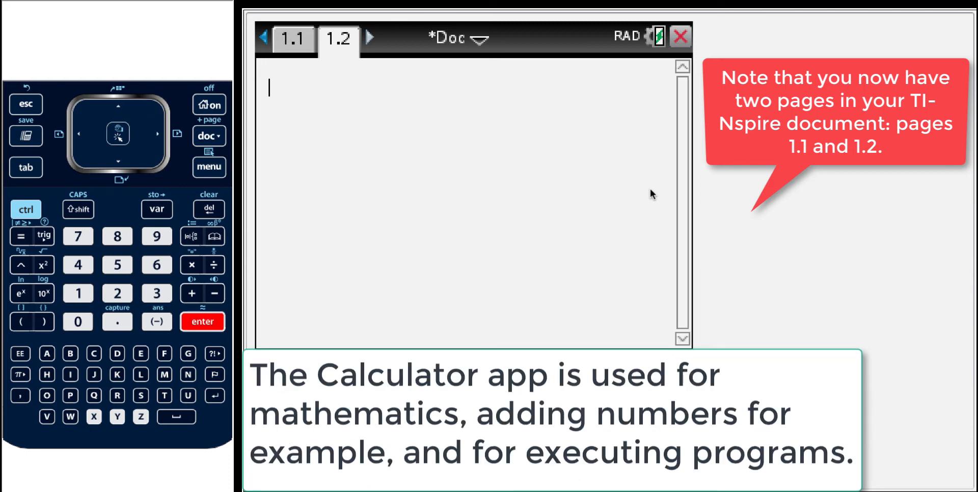
left_click(117, 293)
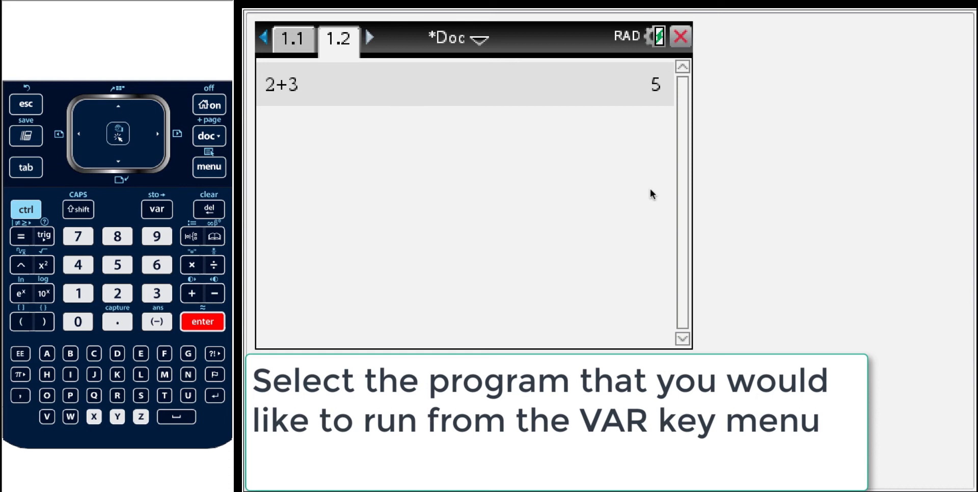
Paste blink from the VAR list onto the entry line and run it, returning Done
left_click(156, 209)
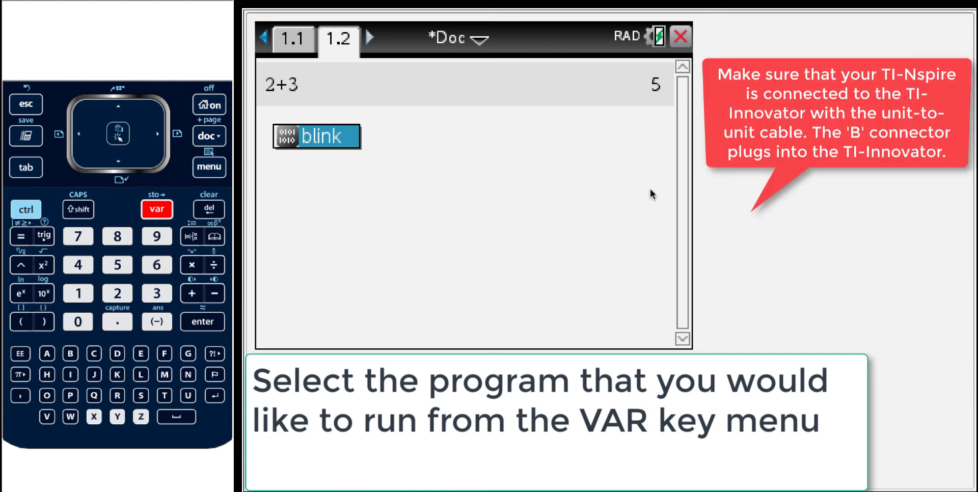
left_click(156, 209)
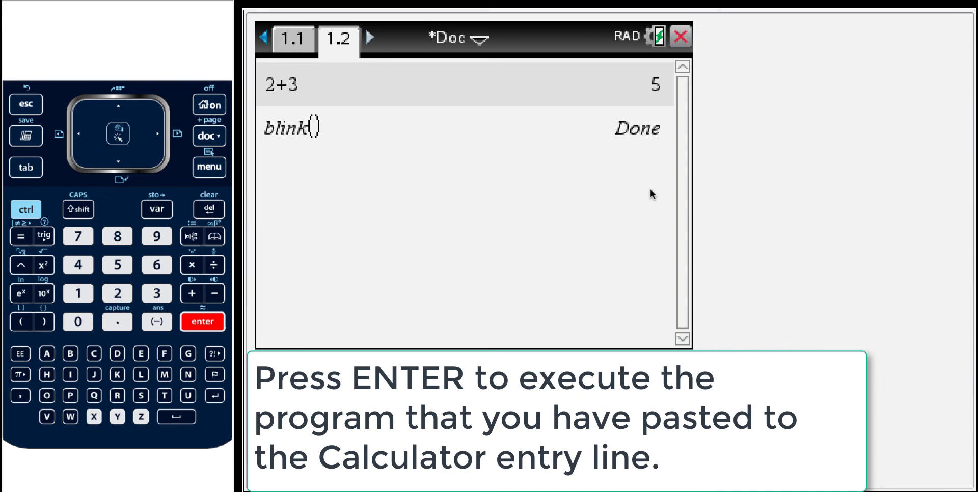
key("enter")
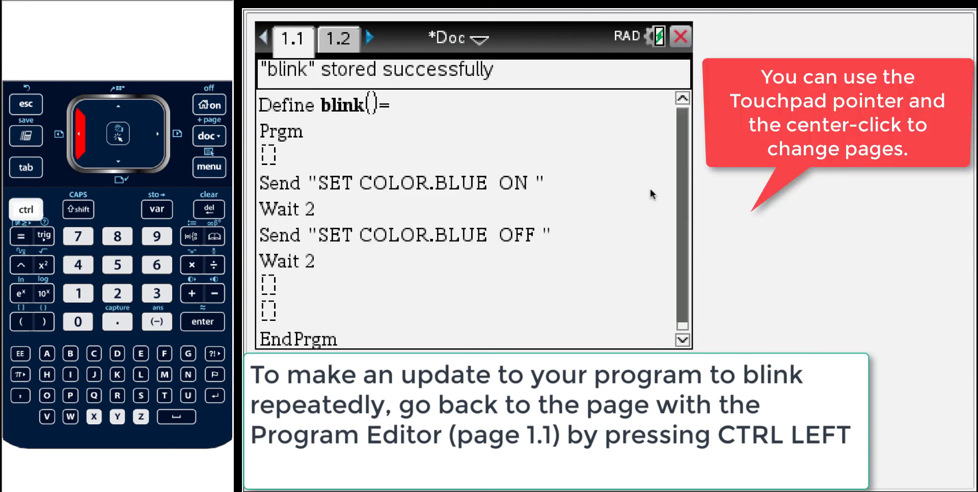
mouse_move(462, 173)
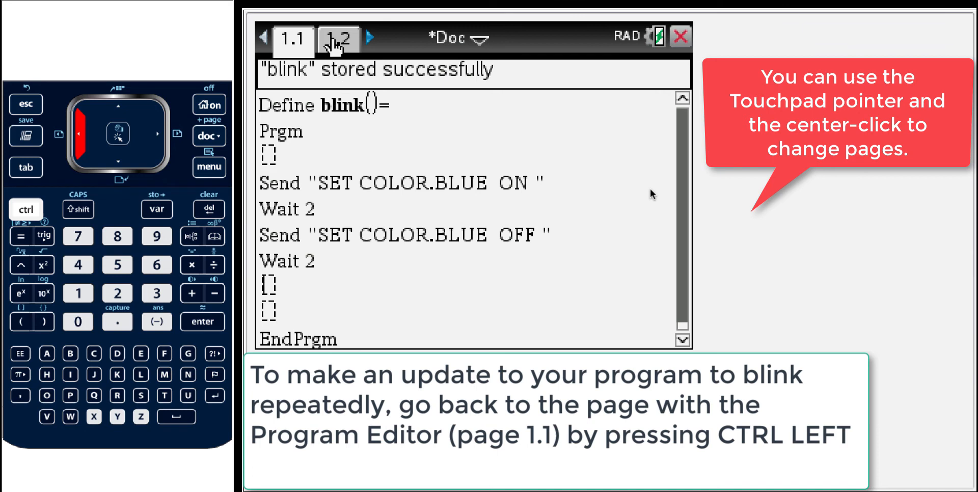
Briefly visit Calculator page 1.2, then return to the blink editor on page 1.1
left_click(117, 134)
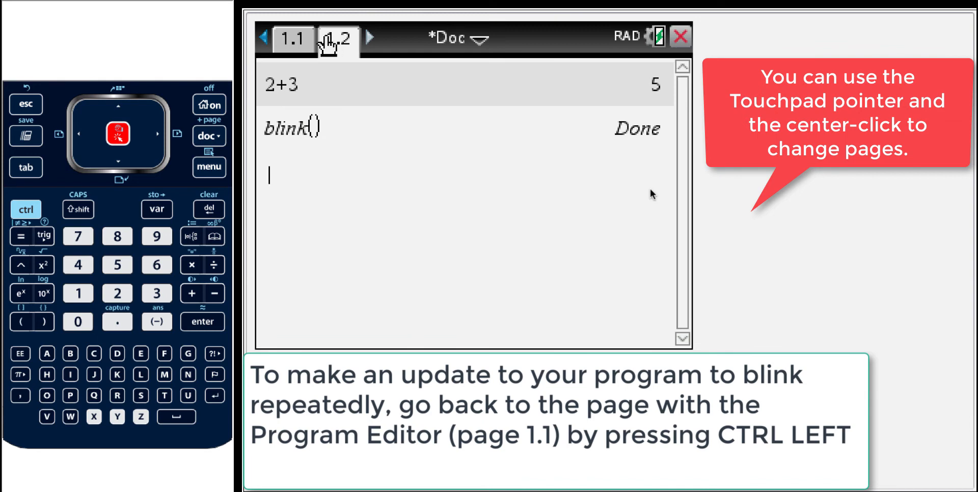
left_click(292, 38)
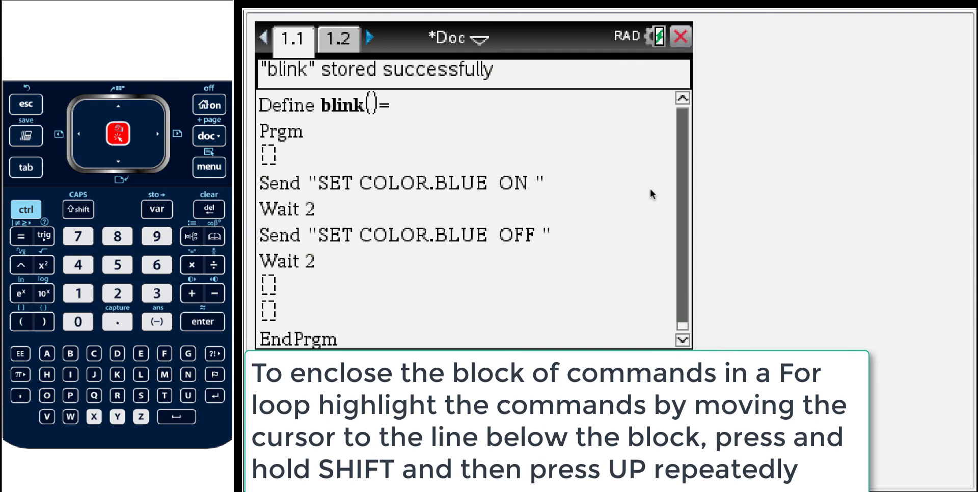
Shift-select the blink commands up to the first Send line and show Menu > Control
left_click(78, 209)
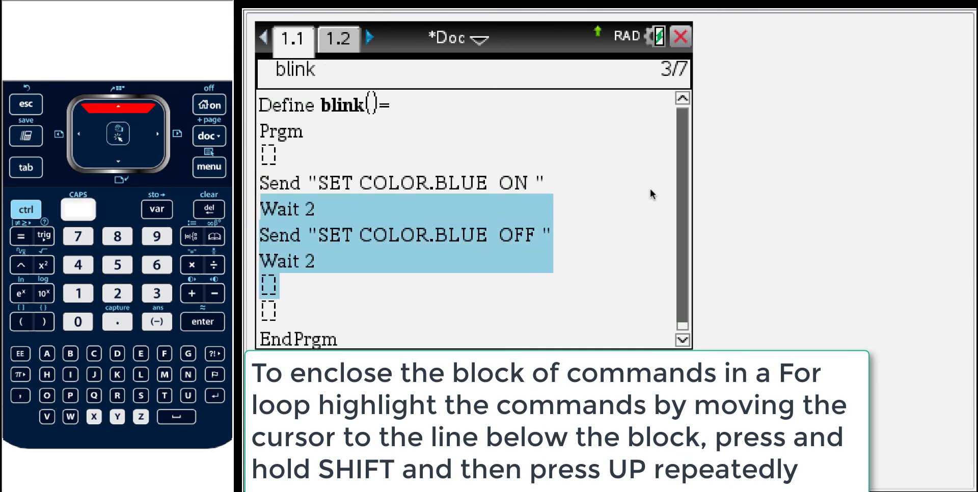
key("shift+up")
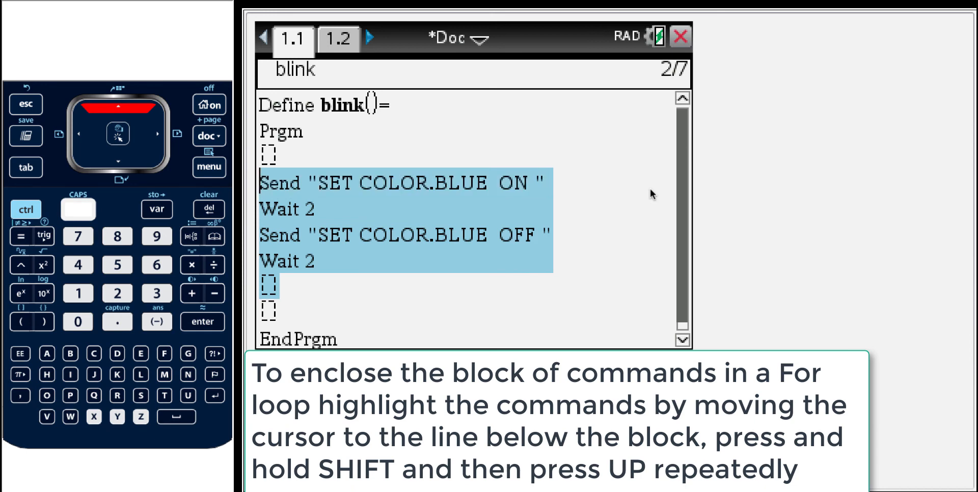
left_click(209, 167)
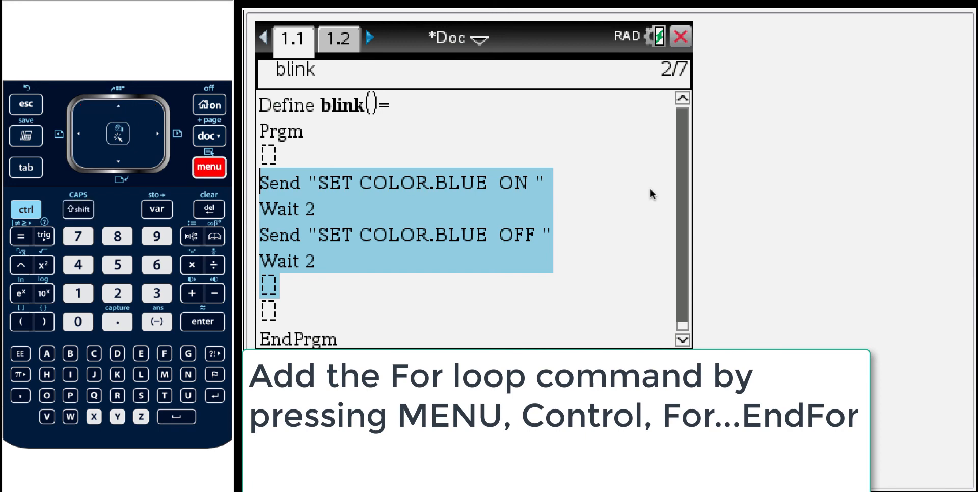
left_click(209, 167)
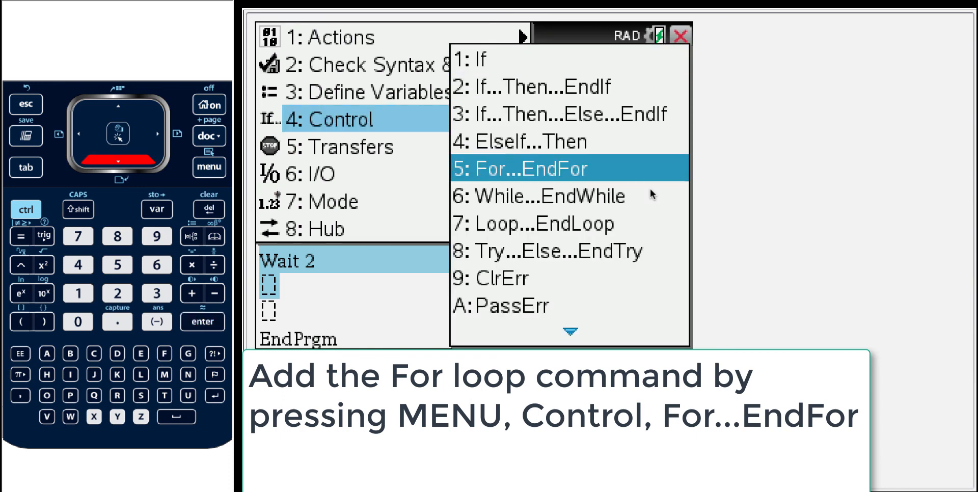
Insert For...EndFor around the selection with counter c, start 1, end 5
left_click(519, 169)
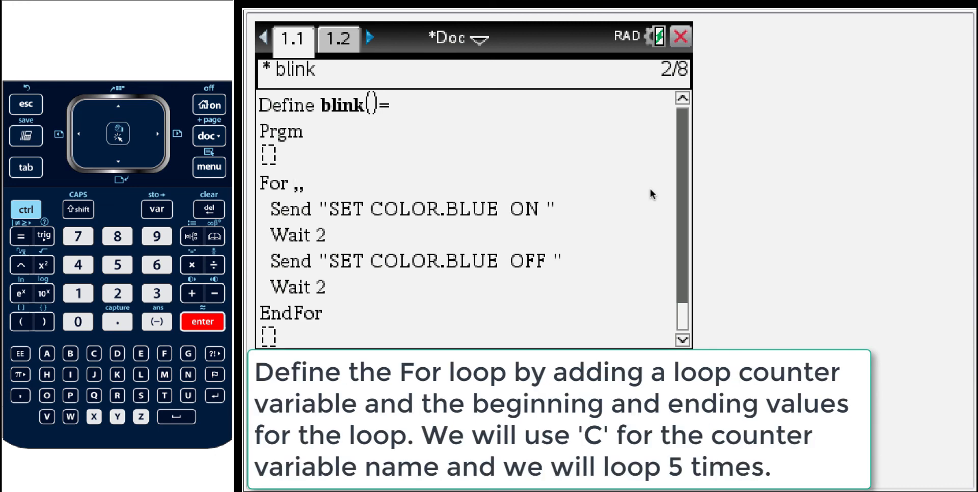
type("c")
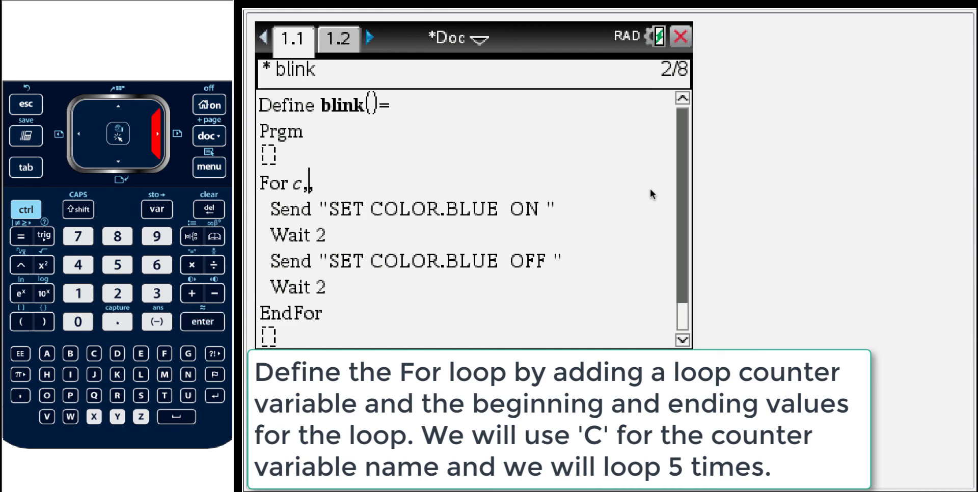
left_click(78, 293)
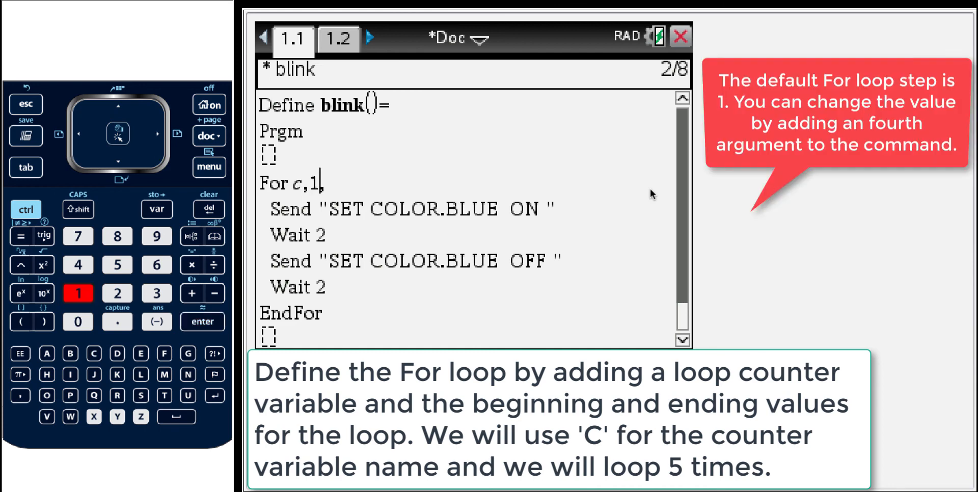
left_click(117, 265)
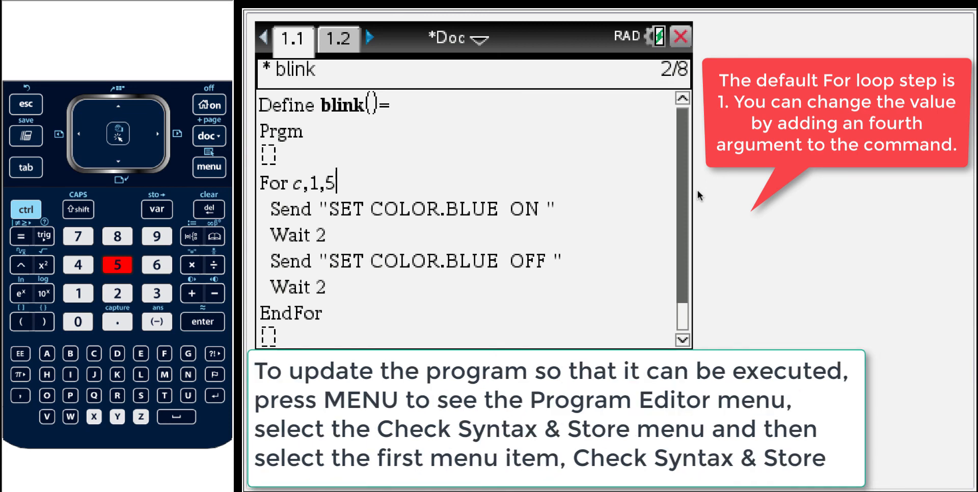
Check syntax and store the looped blink program
left_click(209, 167)
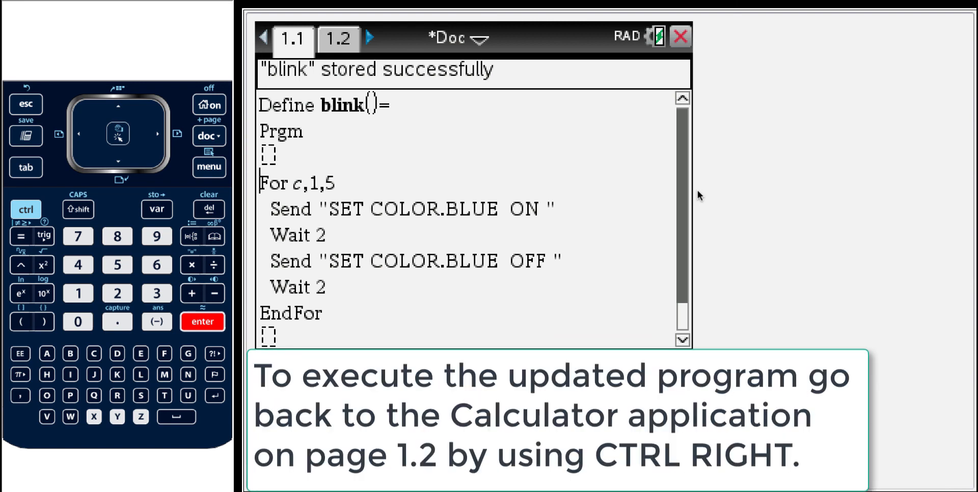
left_click(25, 209)
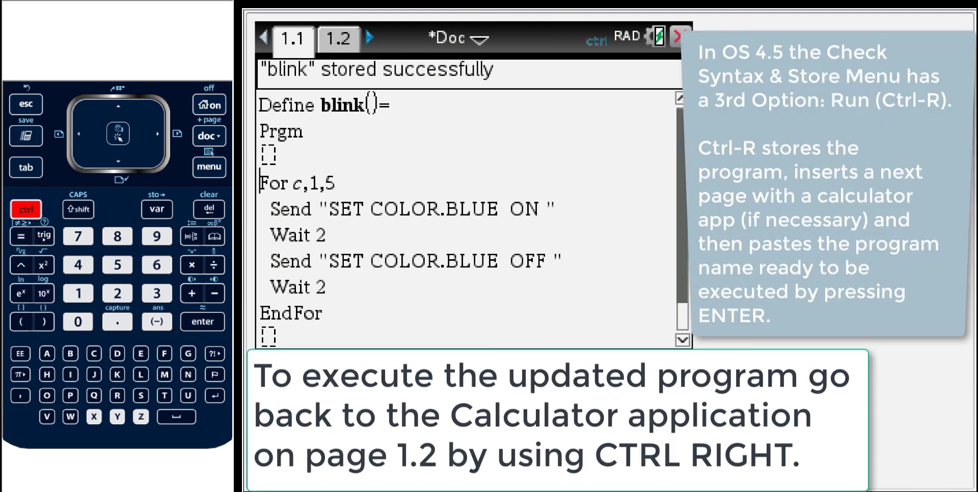
Rerun blink on Calculator page 1.2, then bring up the Doc file commands
left_click(158, 135)
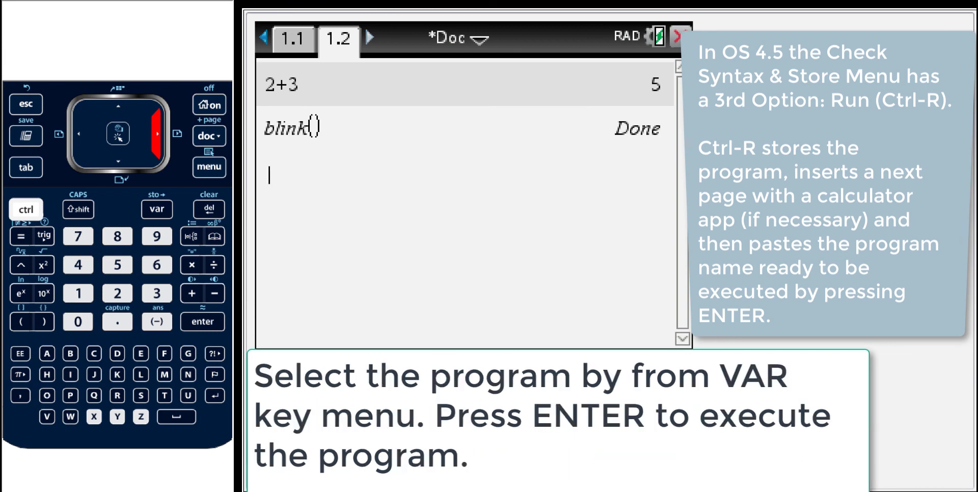
left_click(156, 209)
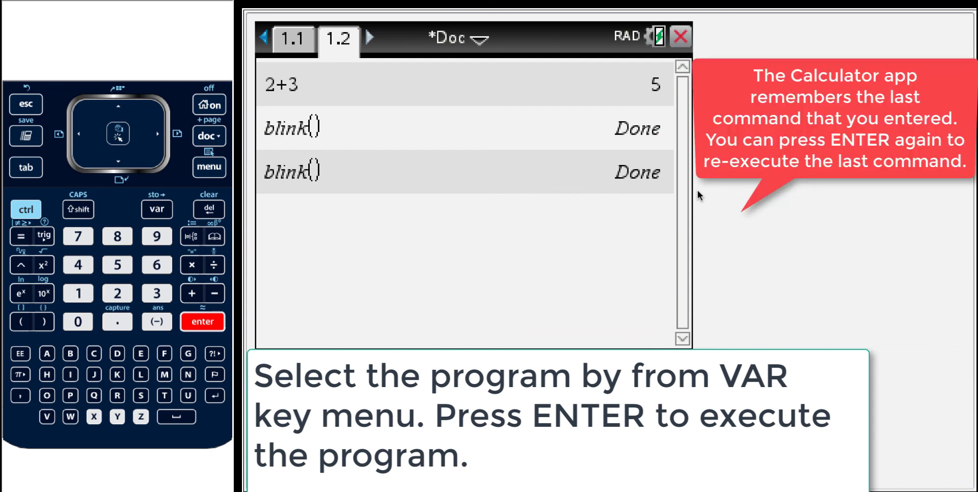
left_click(202, 322)
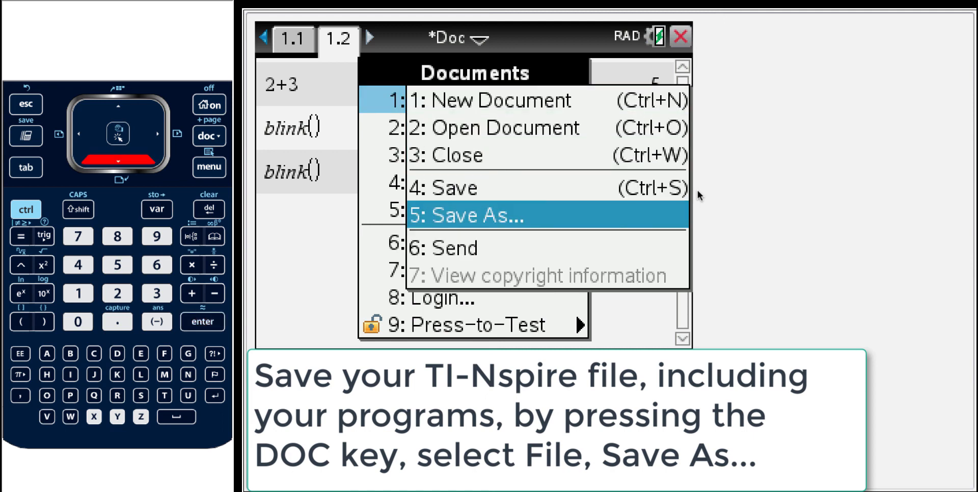
Use Save As to save the document with file name 'myprogs'
left_click(464, 216)
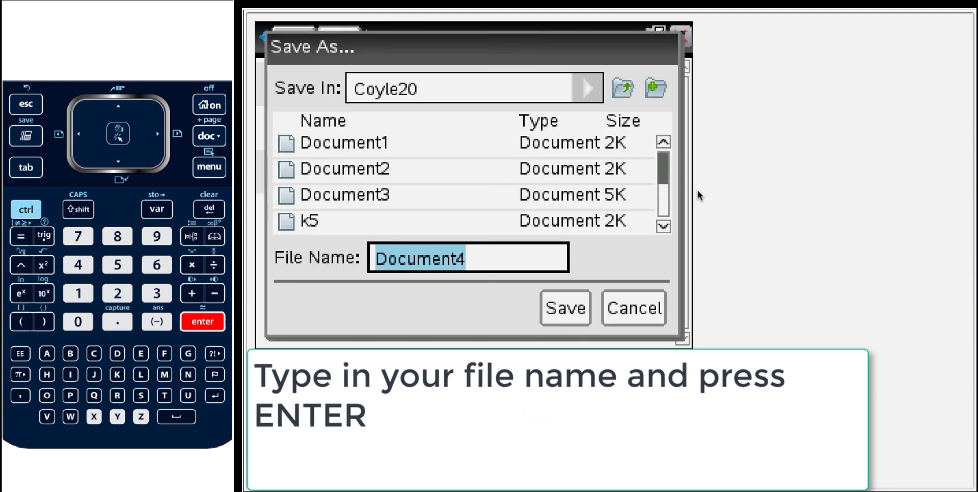
type("my")
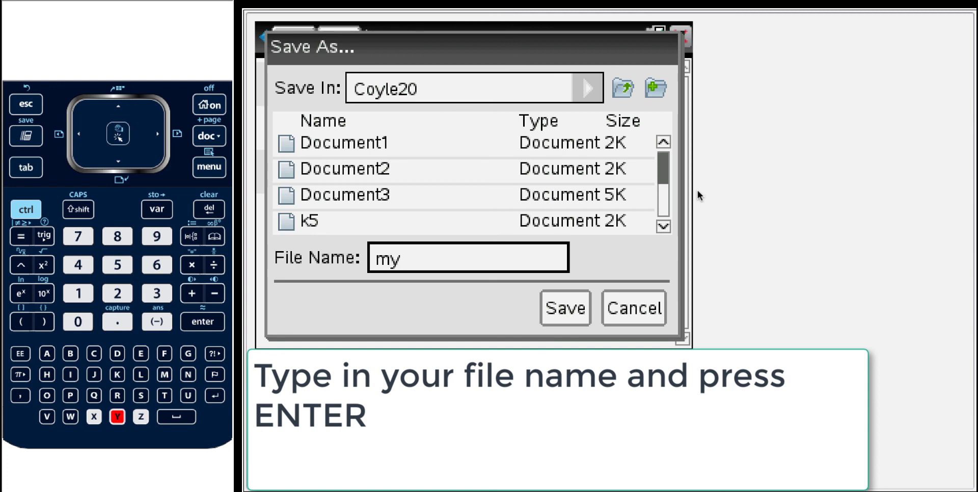
type("p")
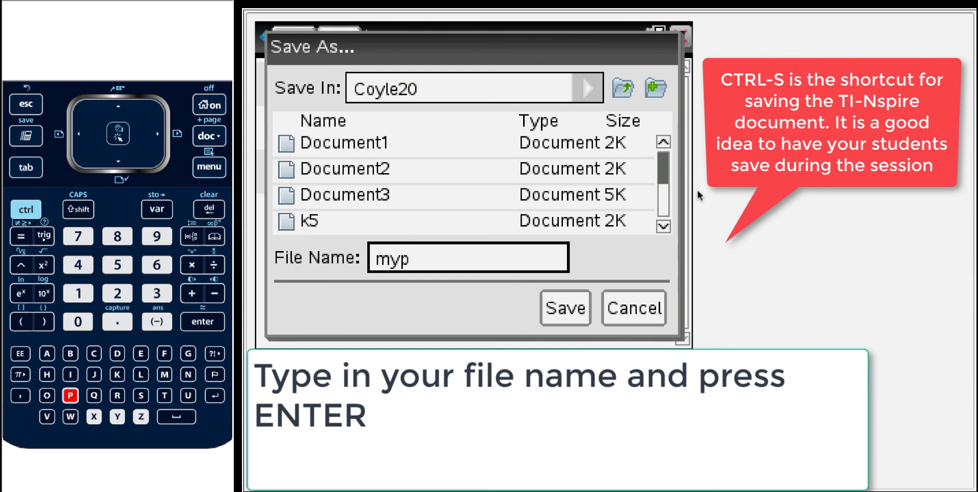
type("rogs")
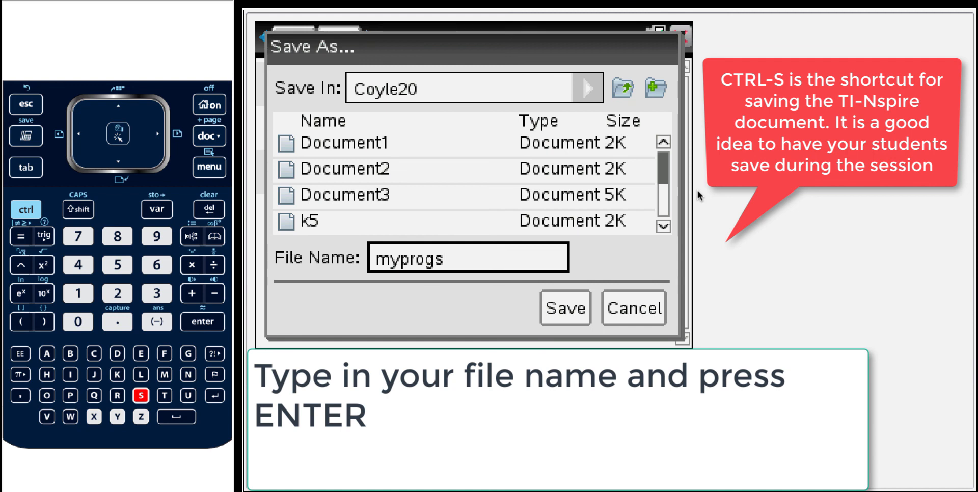
left_click(564, 308)
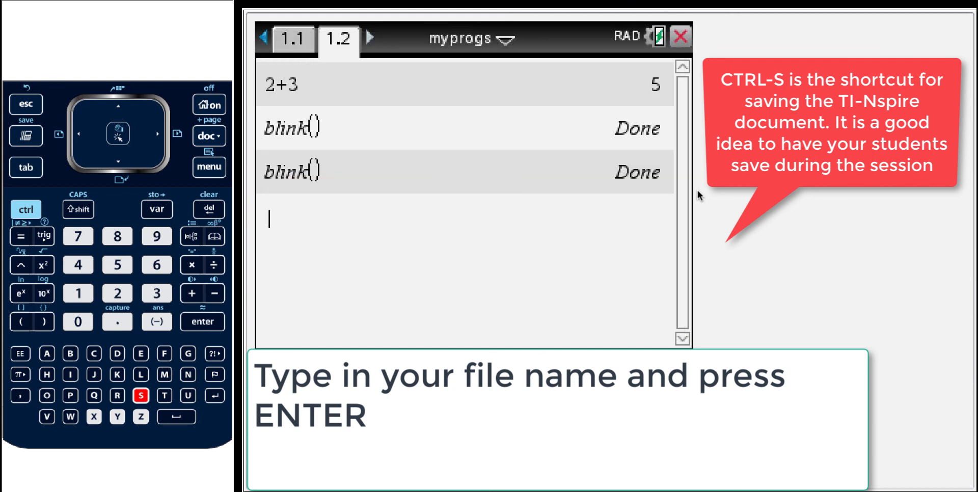